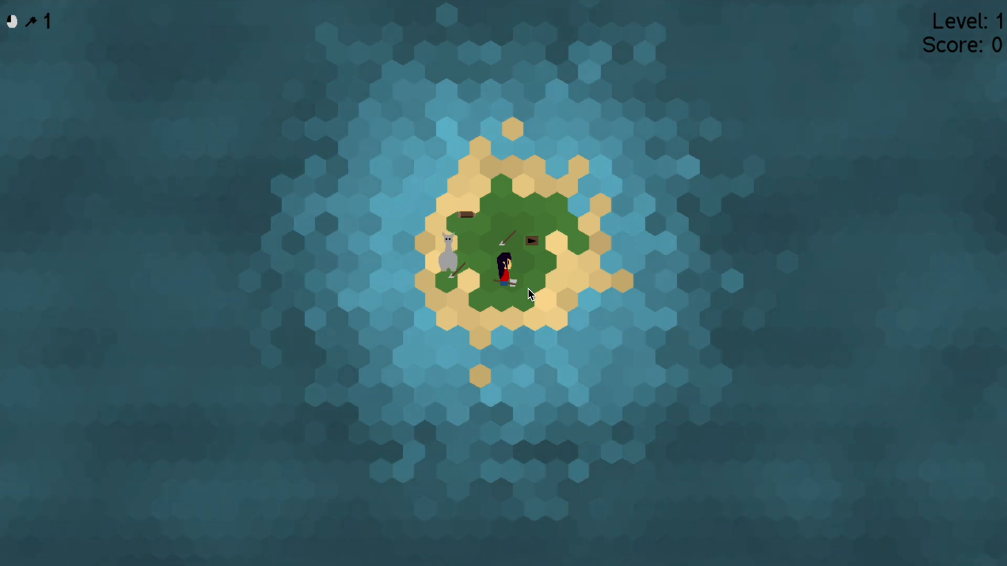
- Quit the running Pygame window and return to sharks.py in the editor
{"action": "key", "text": "Escape"}
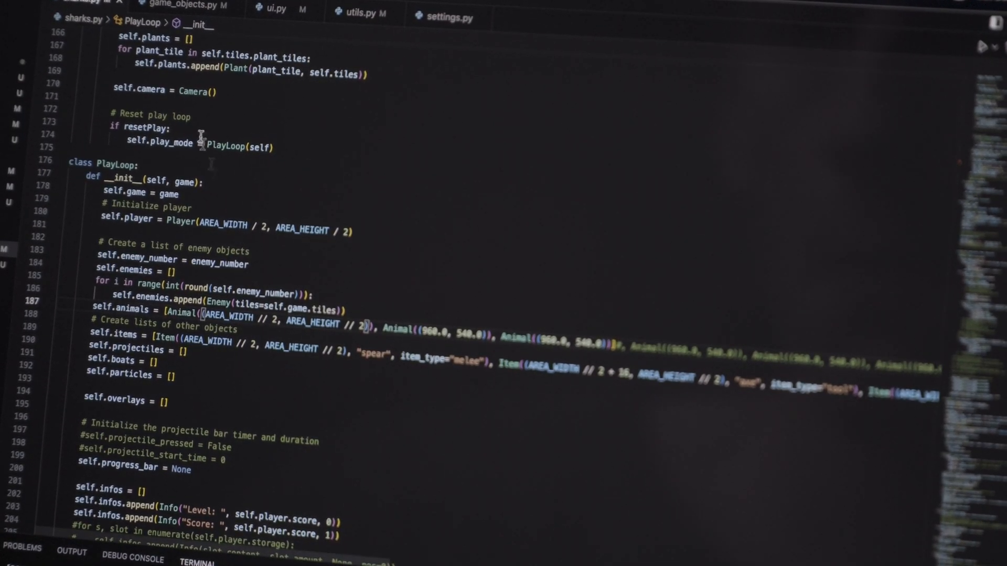
{"action": "left_click", "coordinate": [186, 6]}
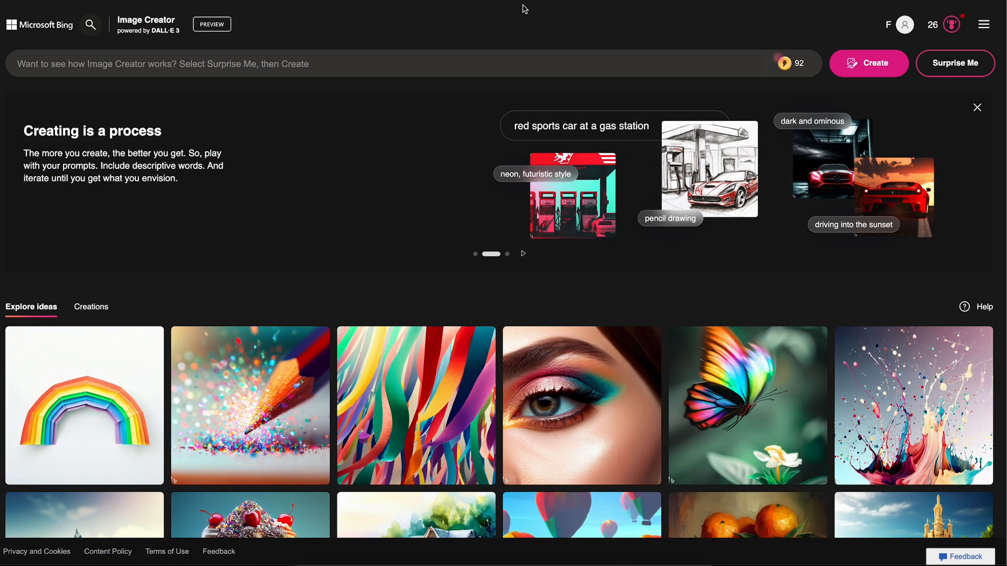
- Generate images for the prompt '3 alpacas on an island at sunset'
{"action": "type", "text": "3 alpad"}
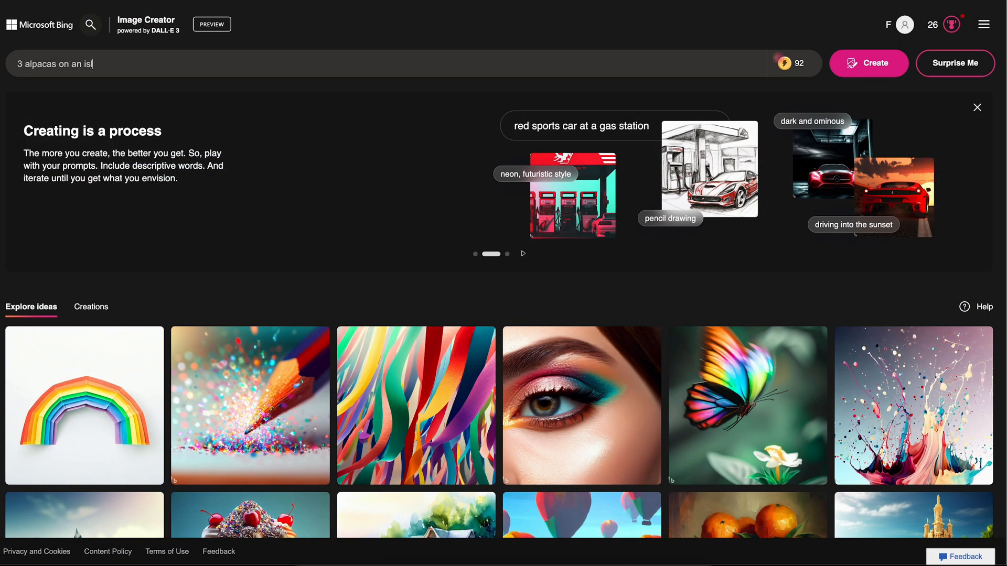
{"action": "type", "text": "and at"}
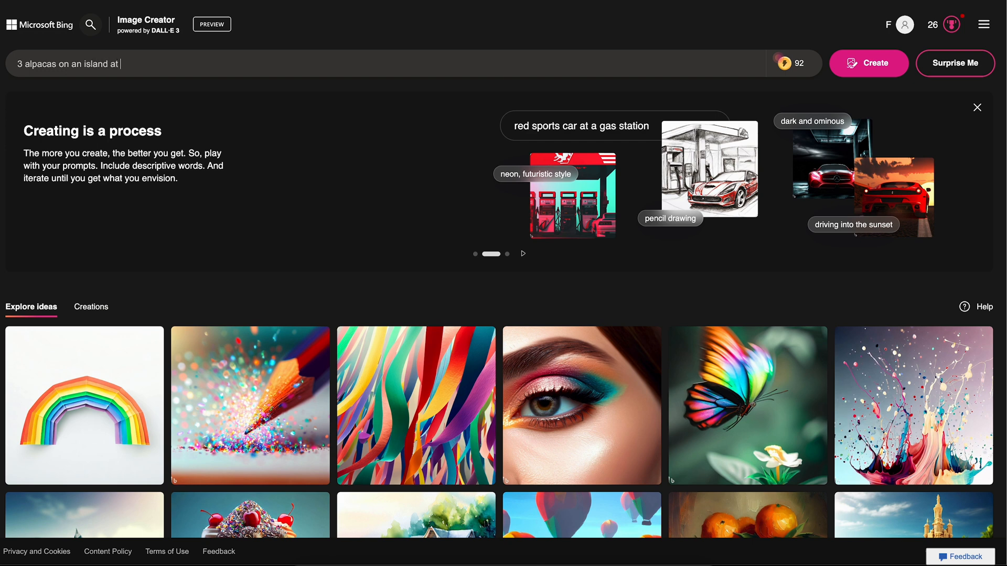
{"action": "type", "text": "sunset"}
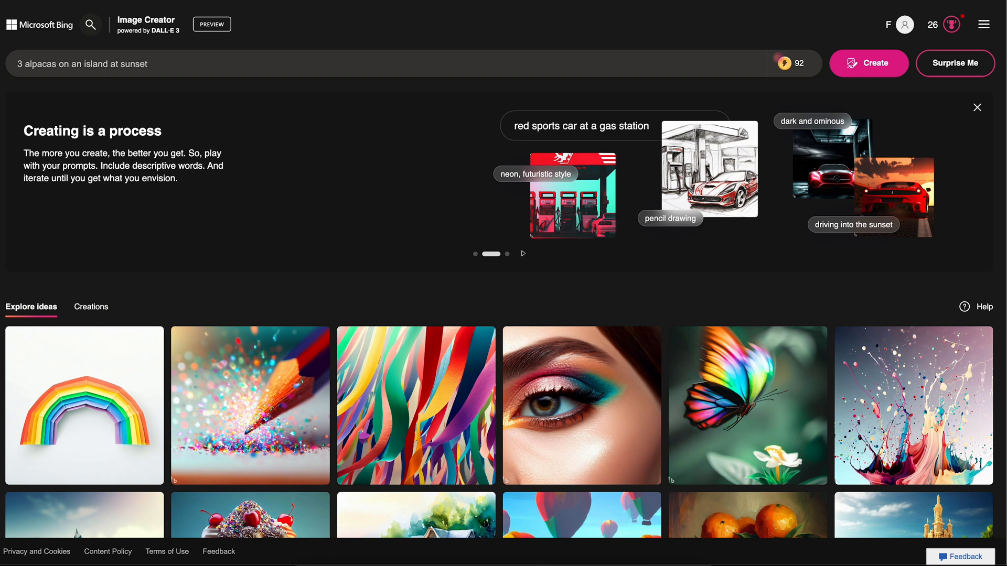
{"action": "mouse_move", "coordinate": [869, 63]}
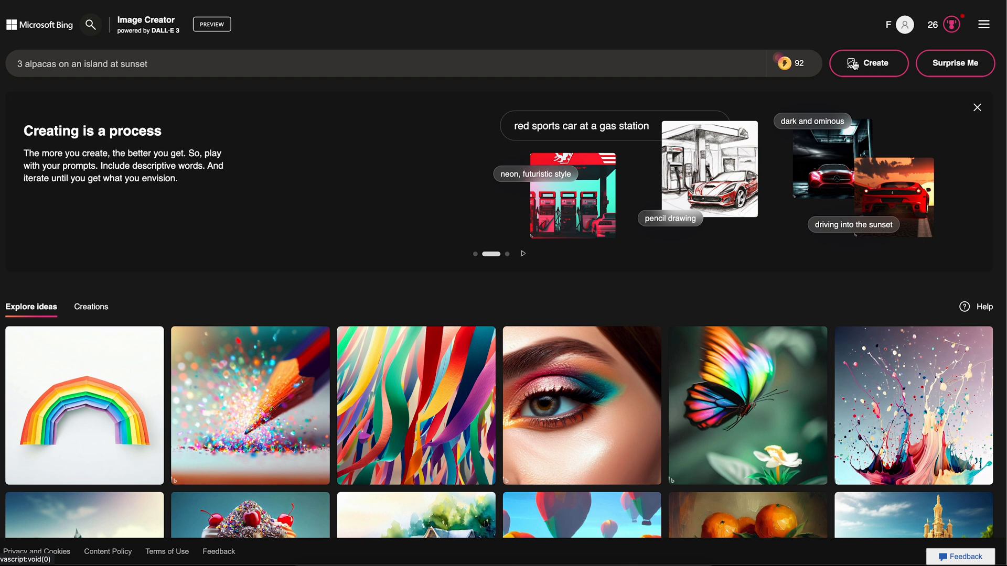
{"action": "left_click", "coordinate": [868, 63]}
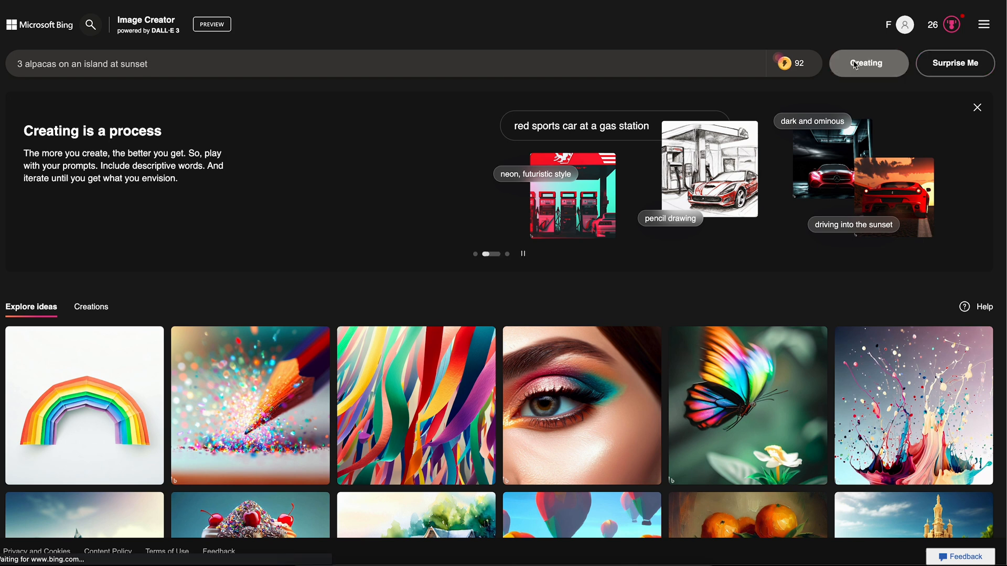
- Browse through the generated alpaca images one after another
{"action": "left_click", "coordinate": [868, 63]}
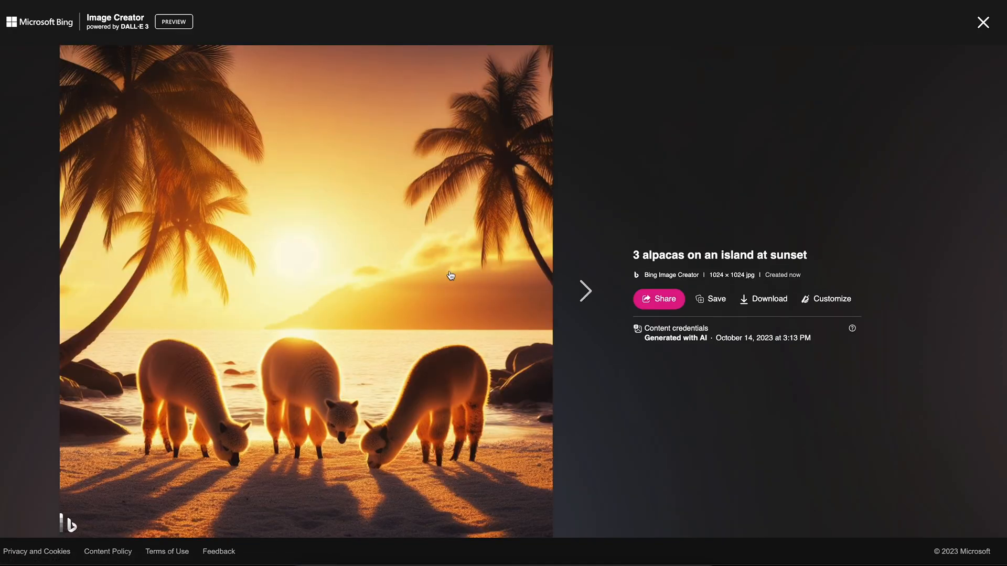
{"action": "left_click", "coordinate": [585, 290]}
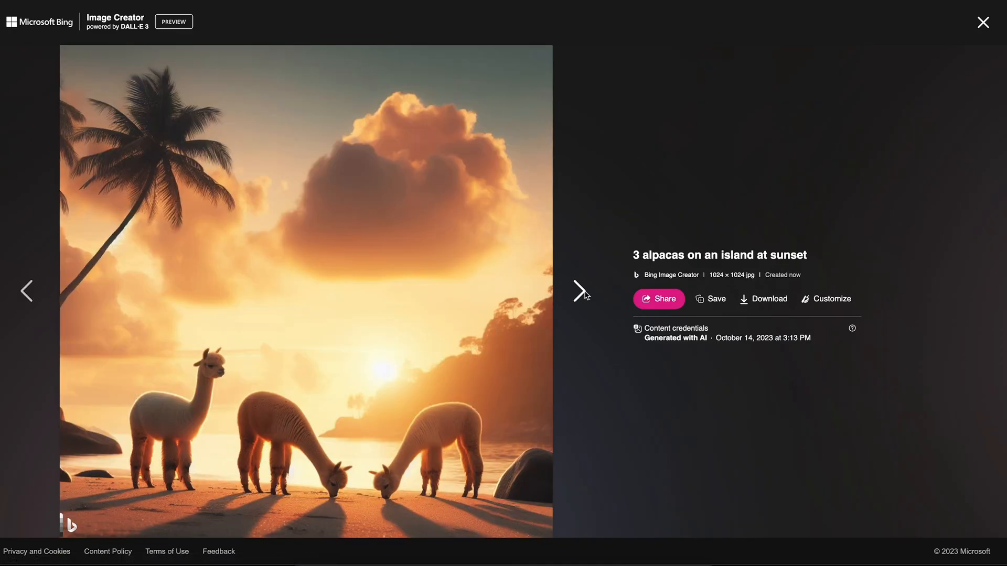
{"action": "left_click", "coordinate": [581, 290]}
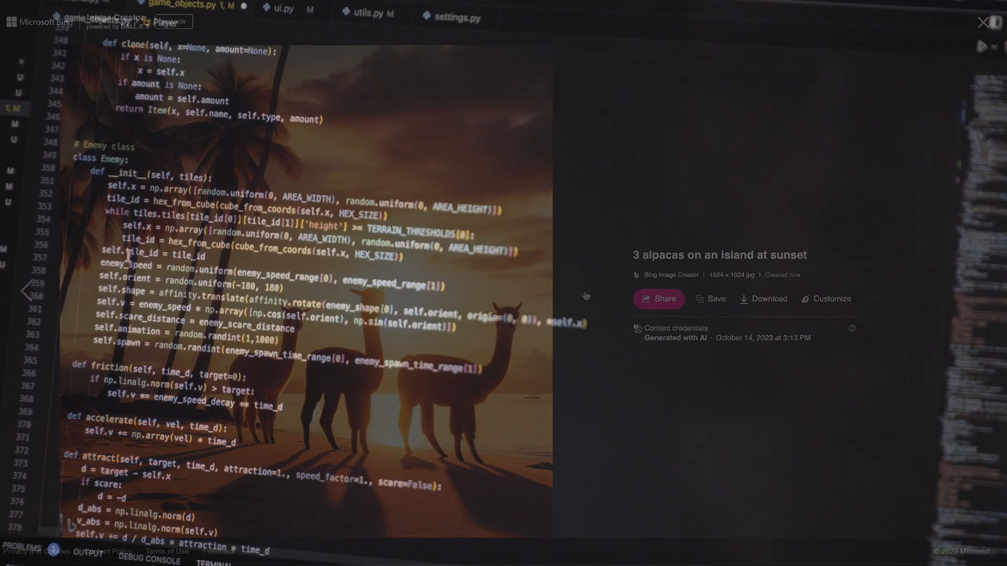
- Add a '# Structure class' comment and begin the Structure class above Enemy in game_objects.py
{"action": "left_click", "coordinate": [983, 21]}
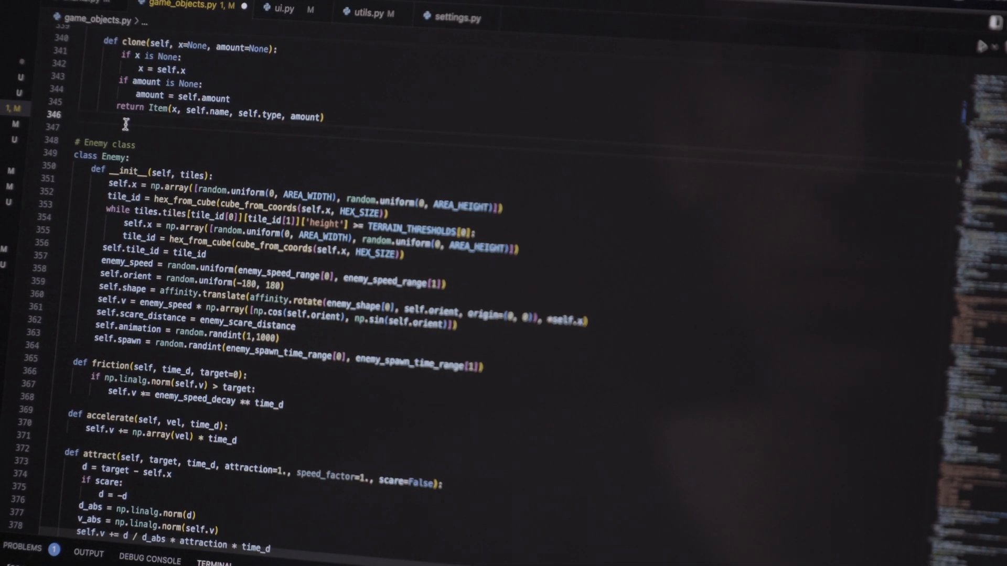
{"action": "type", "text": "# S"}
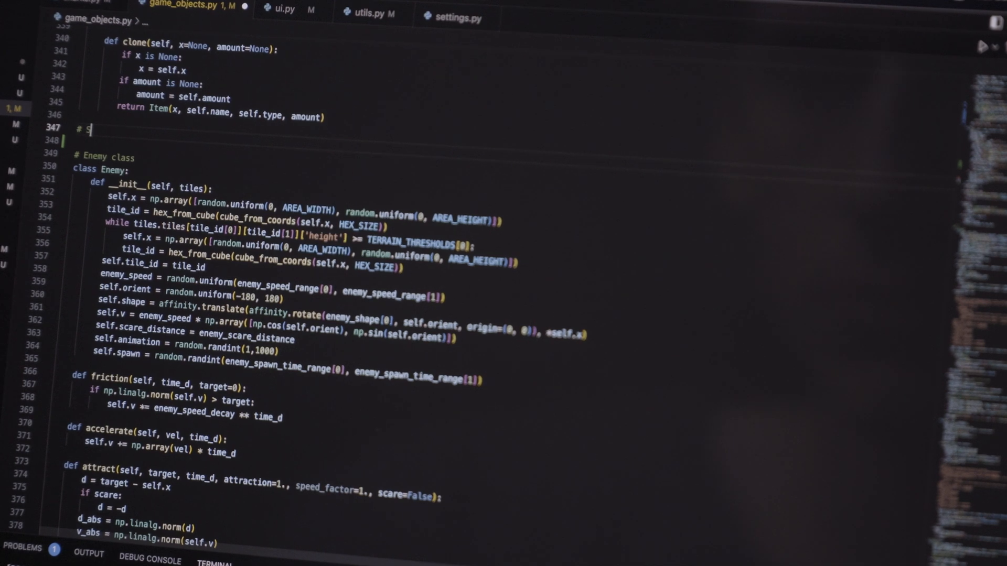
{"action": "type", "text": "tructure class"}
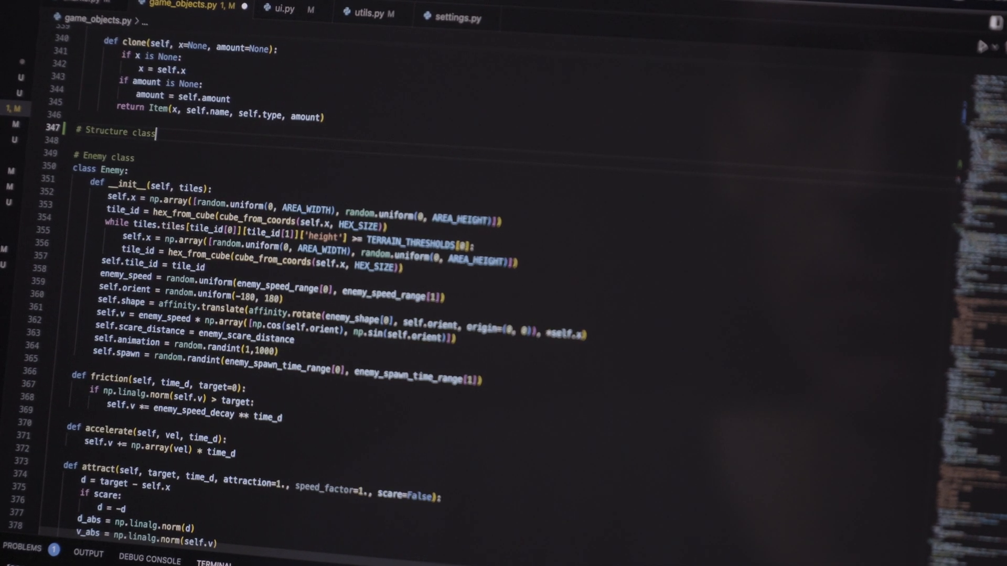
{"action": "type", "text": "class Structure:"}
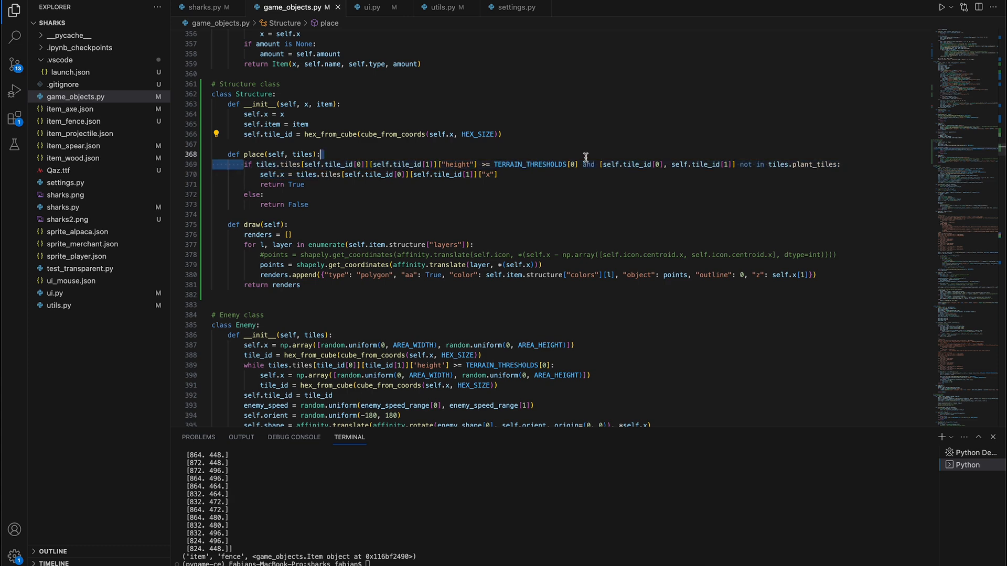
{"action": "left_click", "coordinate": [844, 165]}
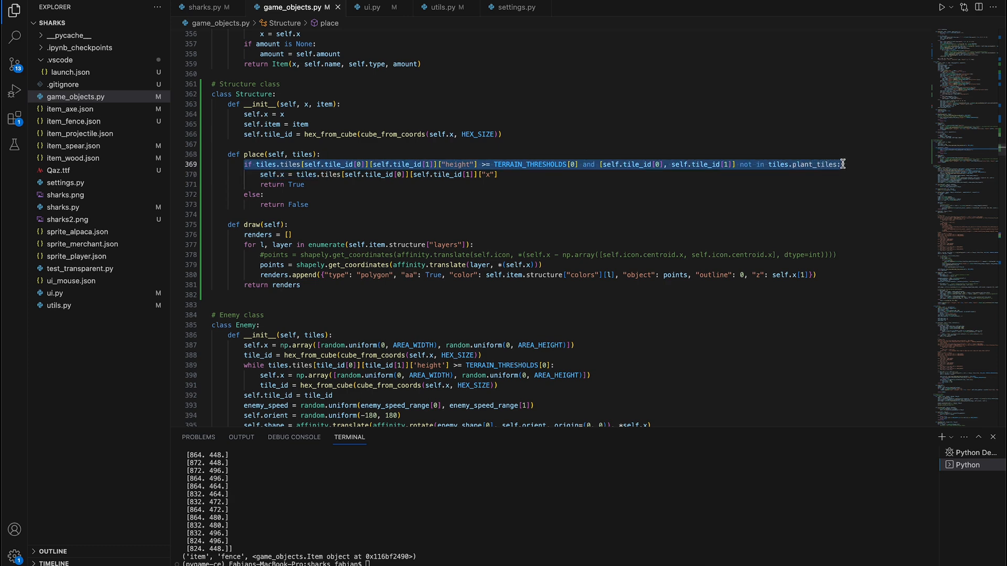
{"action": "left_click", "coordinate": [943, 7]}
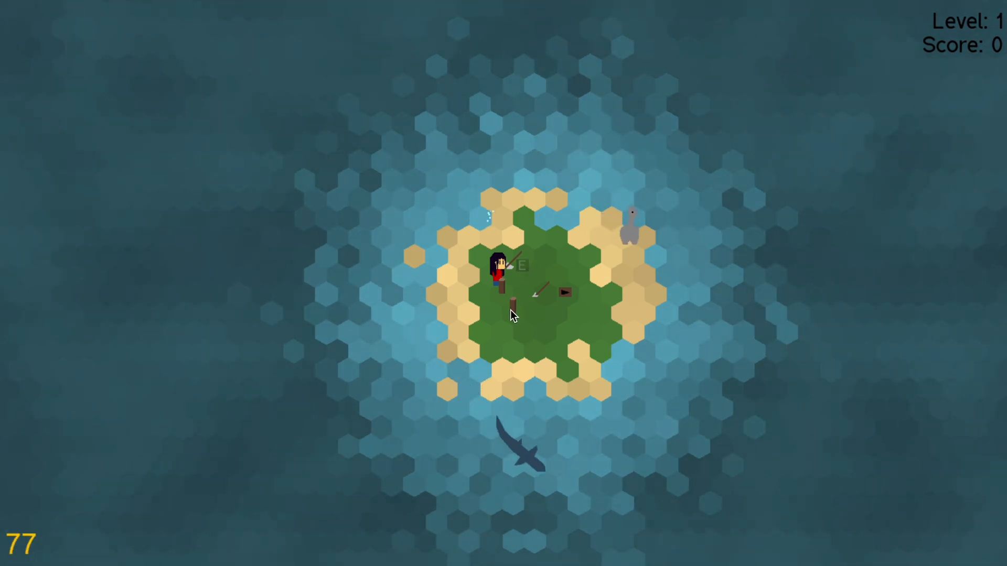
- Pause the game after placing fence posts and pick an option on the title menu
{"action": "key", "text": "Escape"}
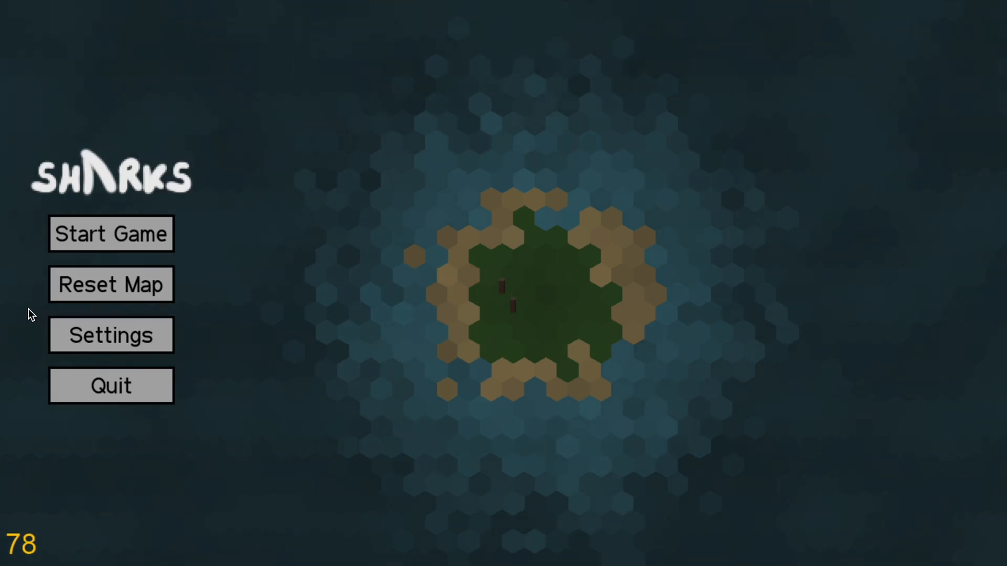
{"action": "left_click", "coordinate": [111, 233]}
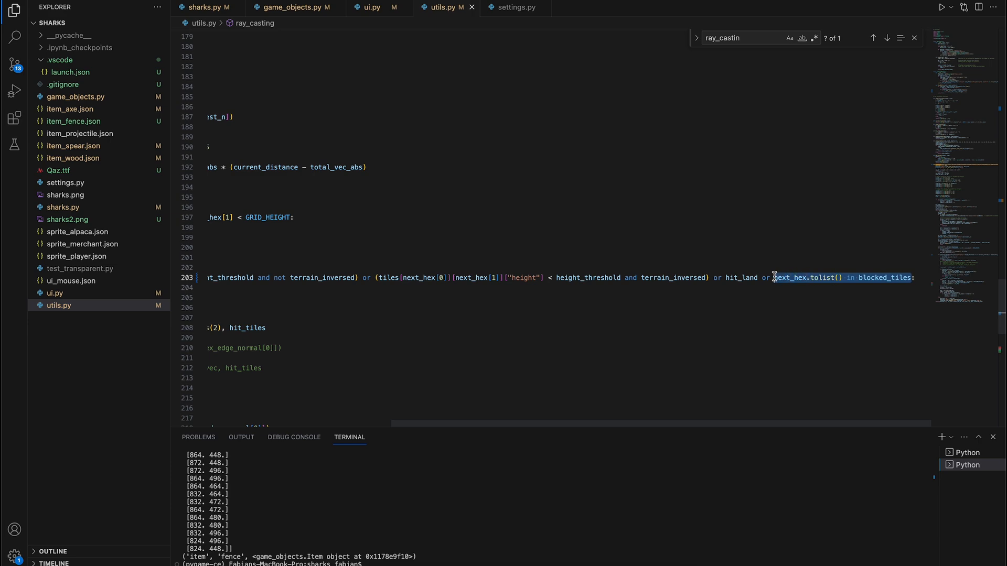
- Extend ray_casting's hit condition in utils.py with 'or next_hex.tolist() in blocked_tiles'
{"action": "left_click", "coordinate": [942, 7]}
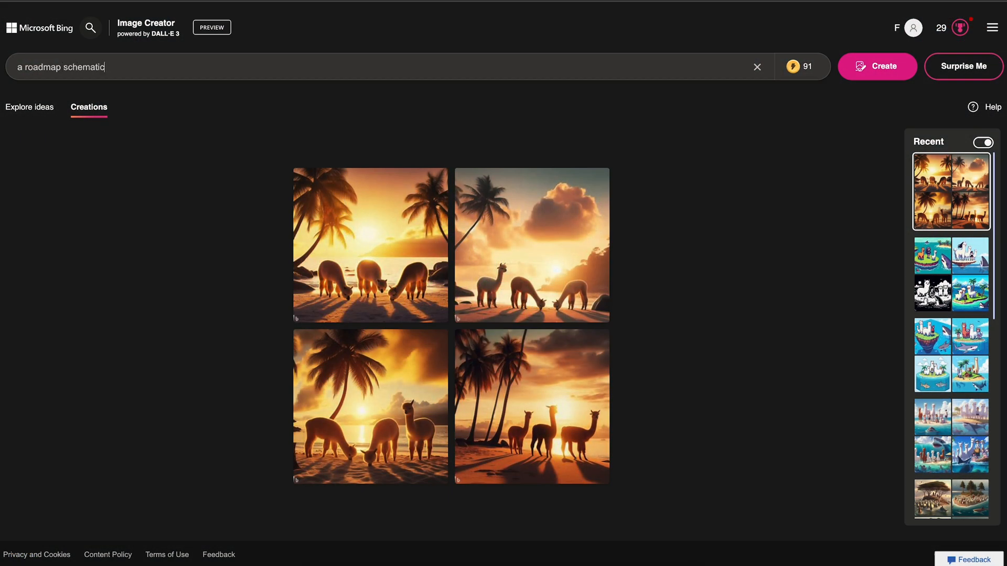
- Extend the prompt to 'a roadmap schematic for the game develop'
{"action": "type", "text": "for the game develop"}
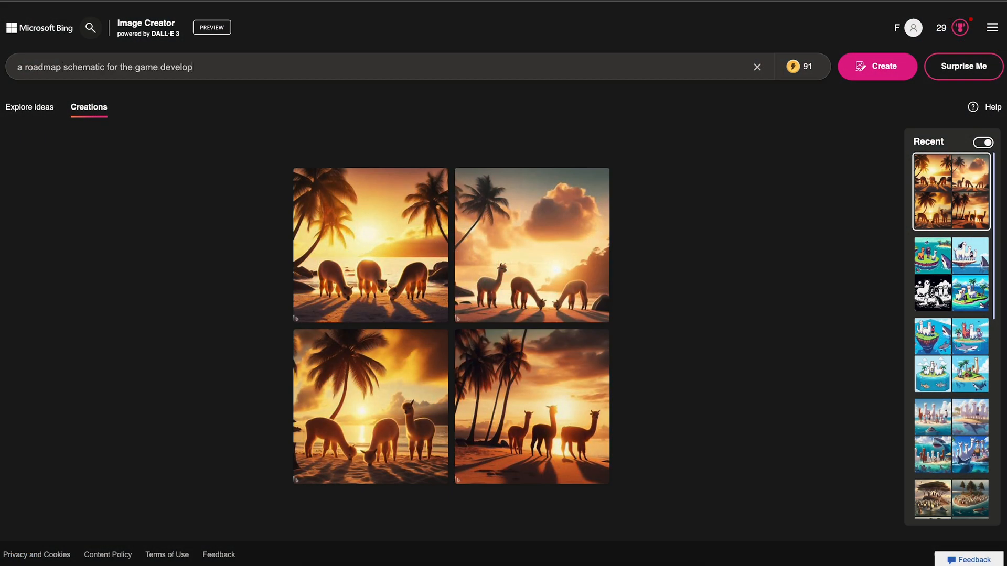